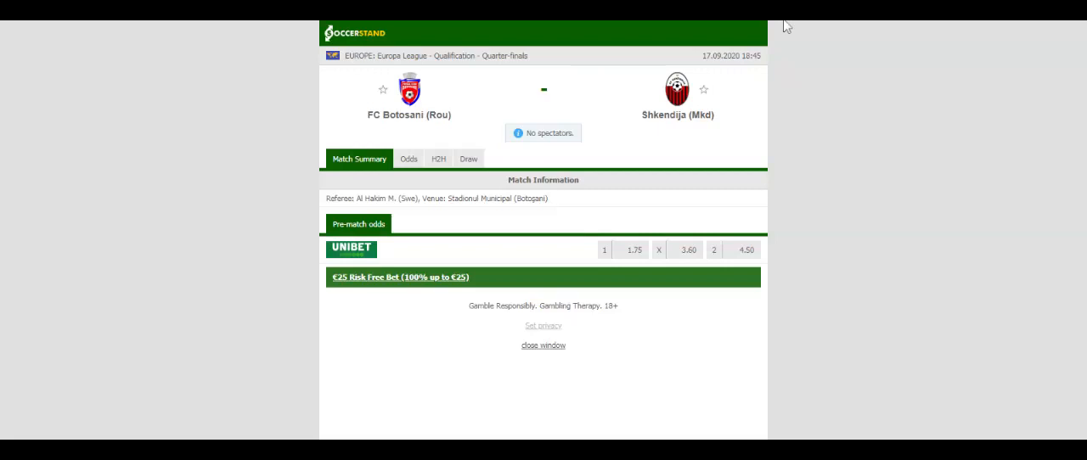
Show the H2H section listing recent results for FC Botosani and Shkendija.
left_click(431, 158)
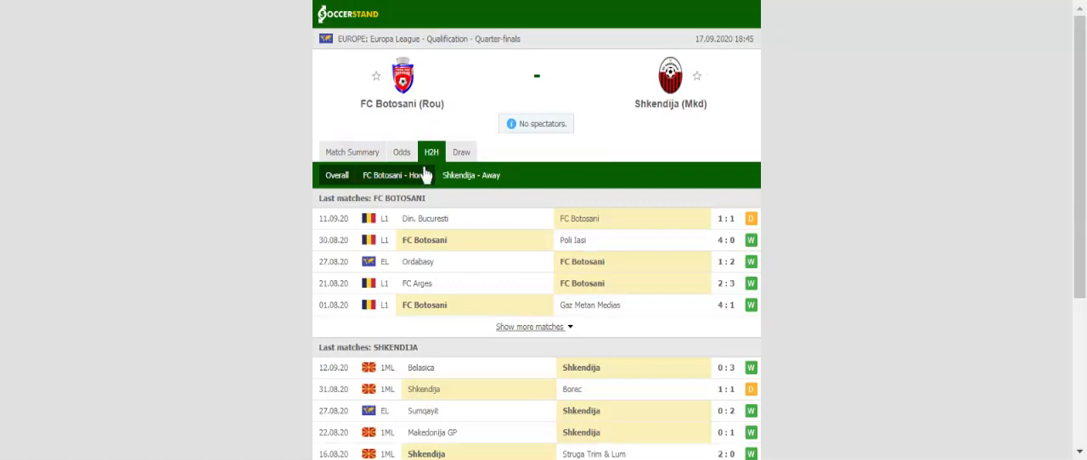
Filter H2H to FC Botosani's home matches, then Shkendija's away matches.
left_click(391, 175)
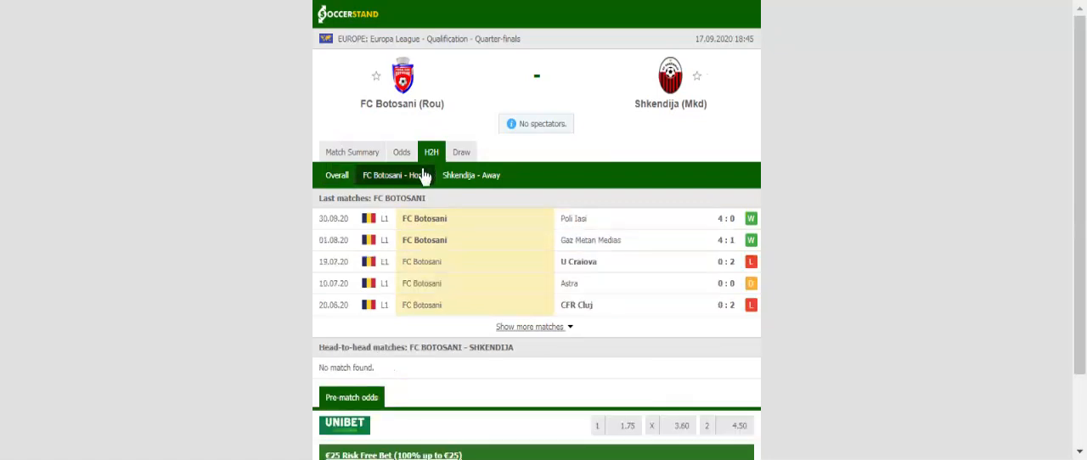
left_click(395, 175)
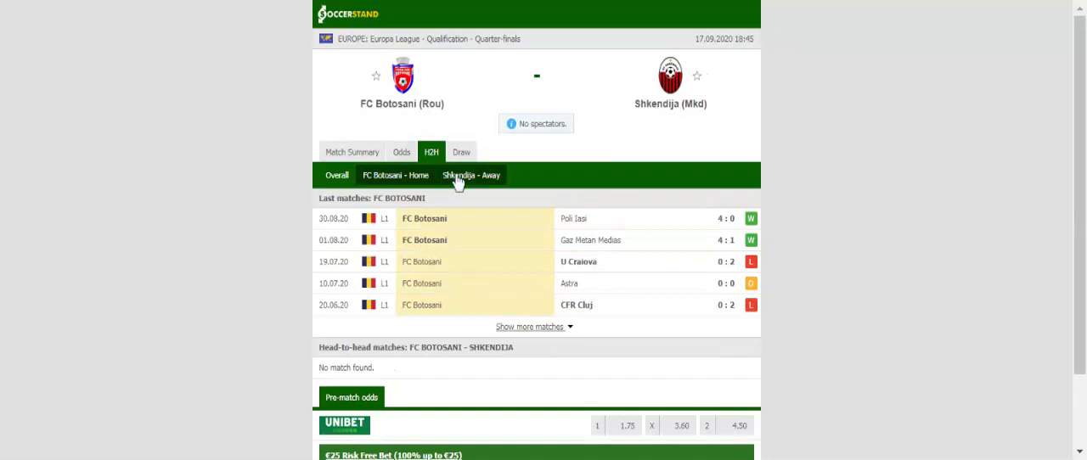
left_click(470, 175)
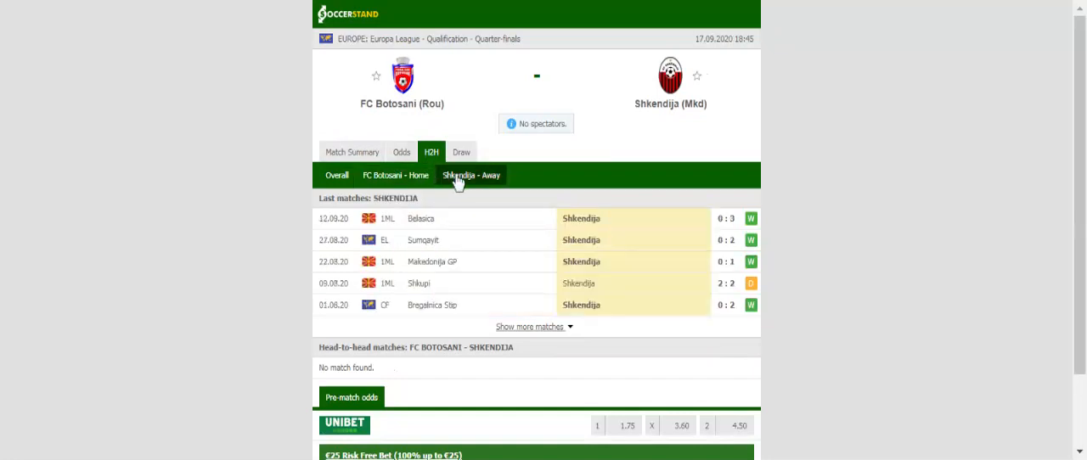